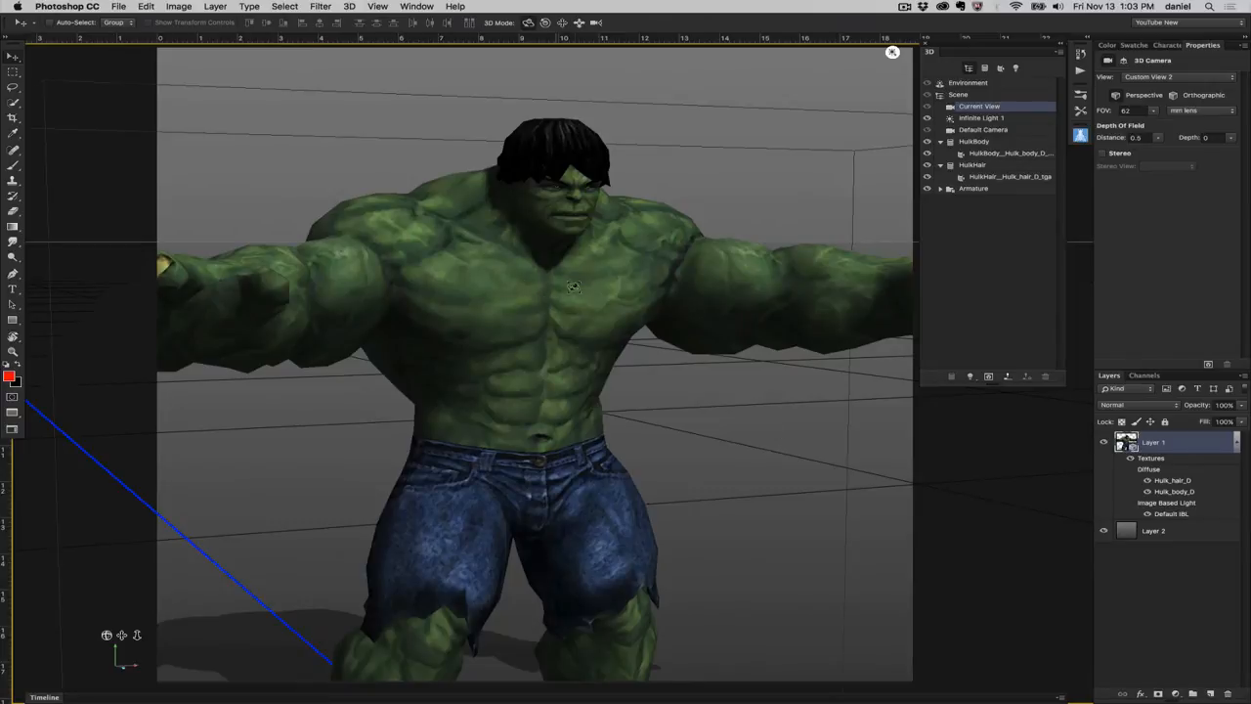
# Open the Hulk 3D layer's diffuse texture map as its own flat image document
pyautogui.click(1009, 175)
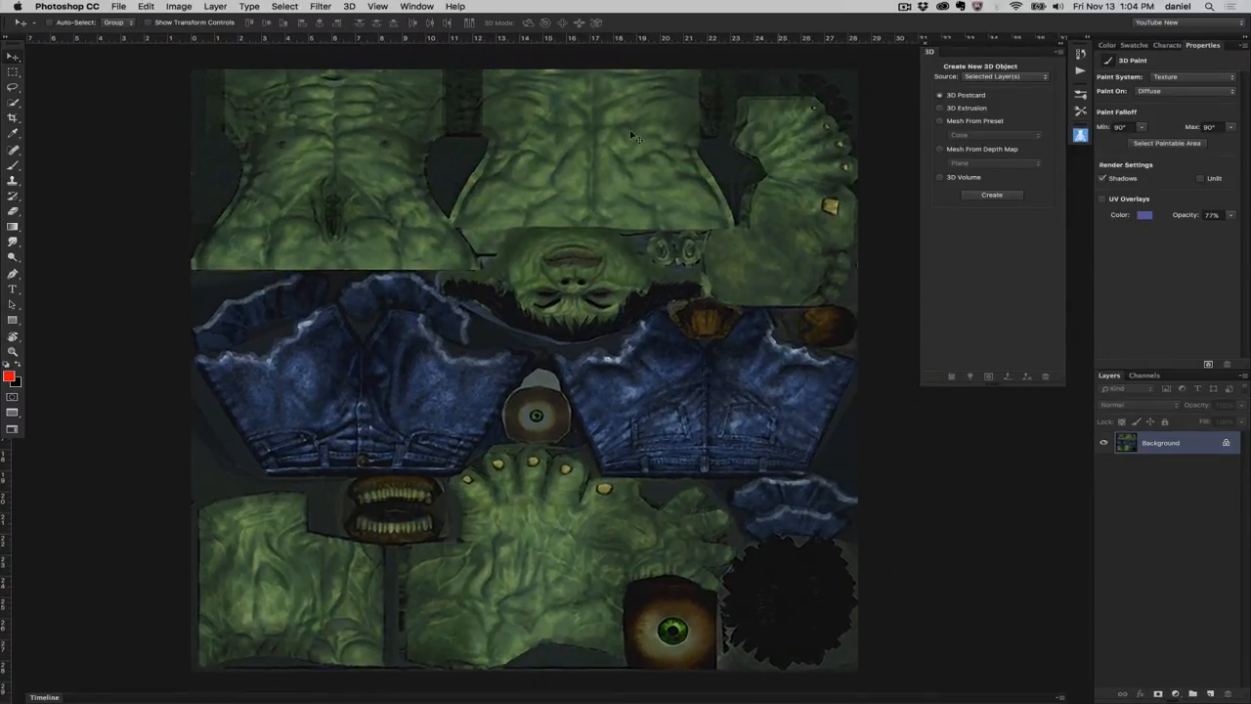
# Browse the 3D menu toward Create Painting Overlay > Wireframe for the Hulk texture
pyautogui.click(348, 5)
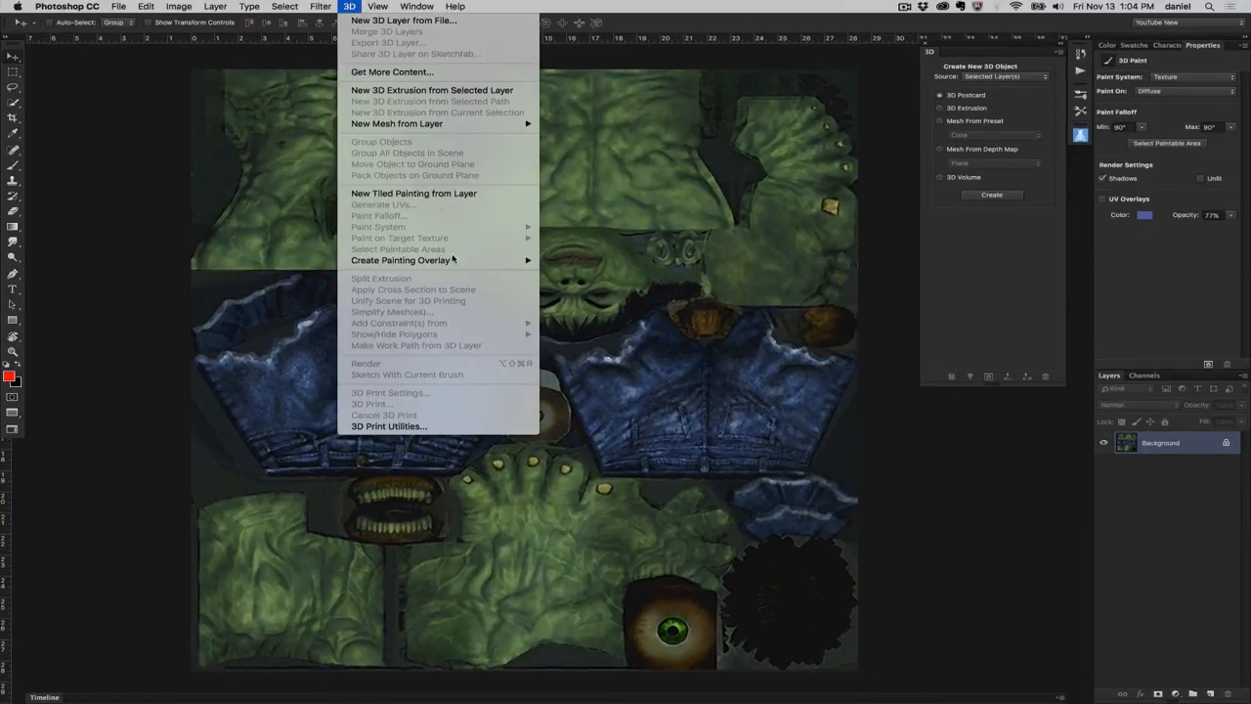
pyautogui.moveTo(401, 260)
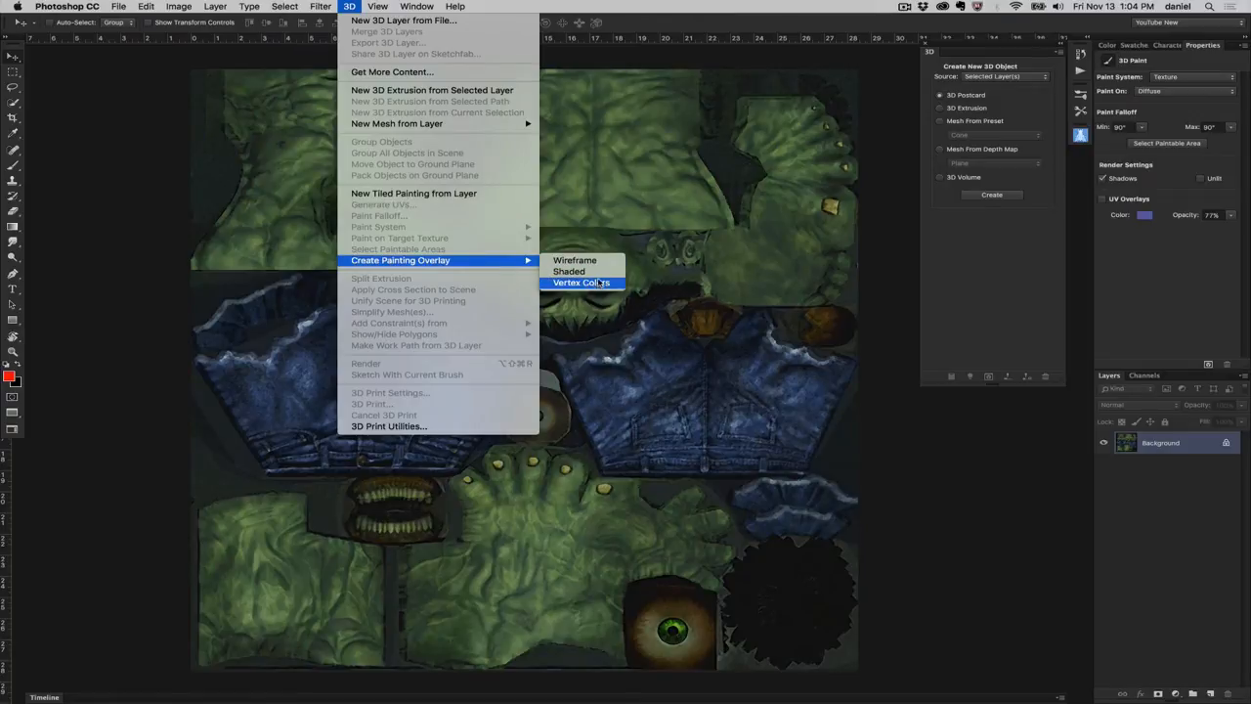
pyautogui.moveTo(575, 260)
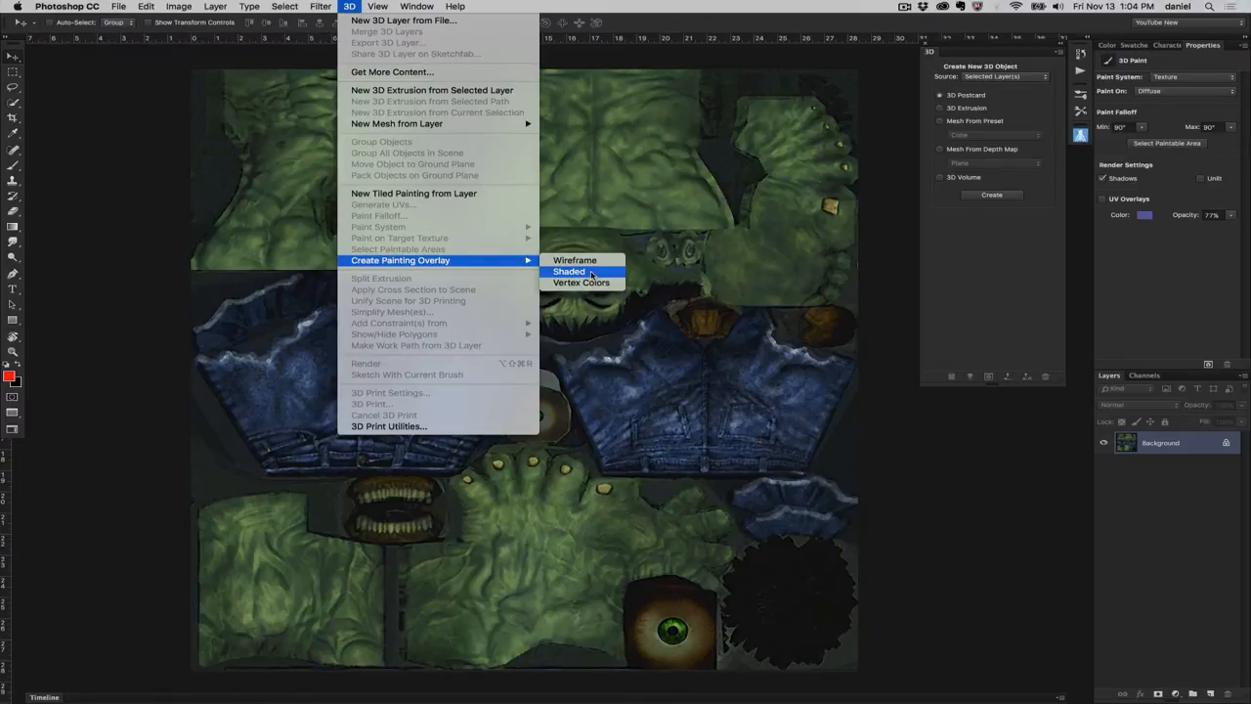
pyautogui.moveTo(580, 281)
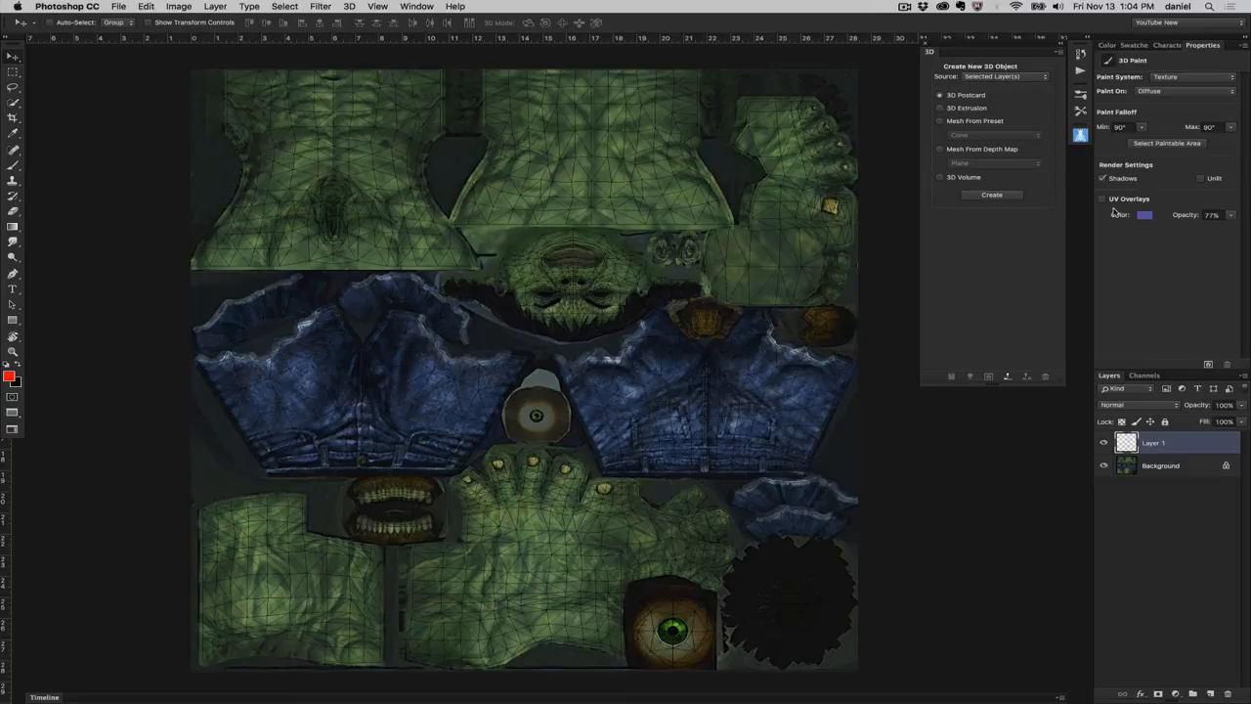
pyautogui.click(1102, 199)
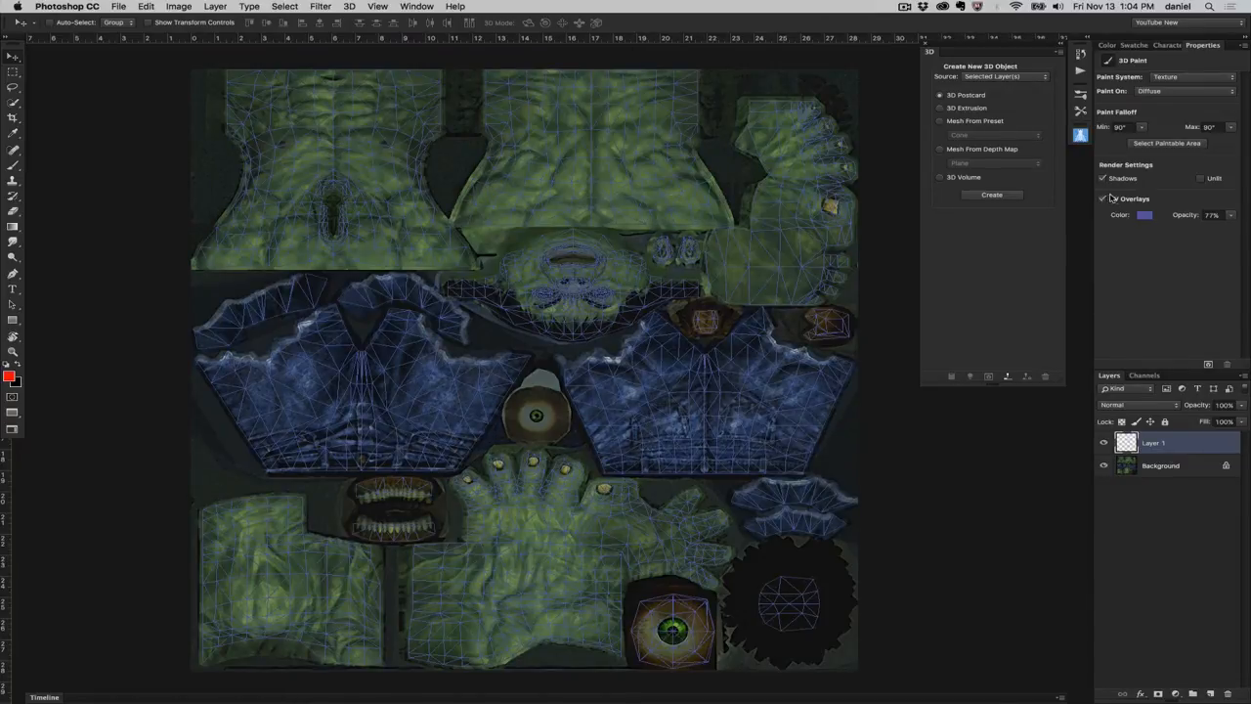
pyautogui.click(1102, 199)
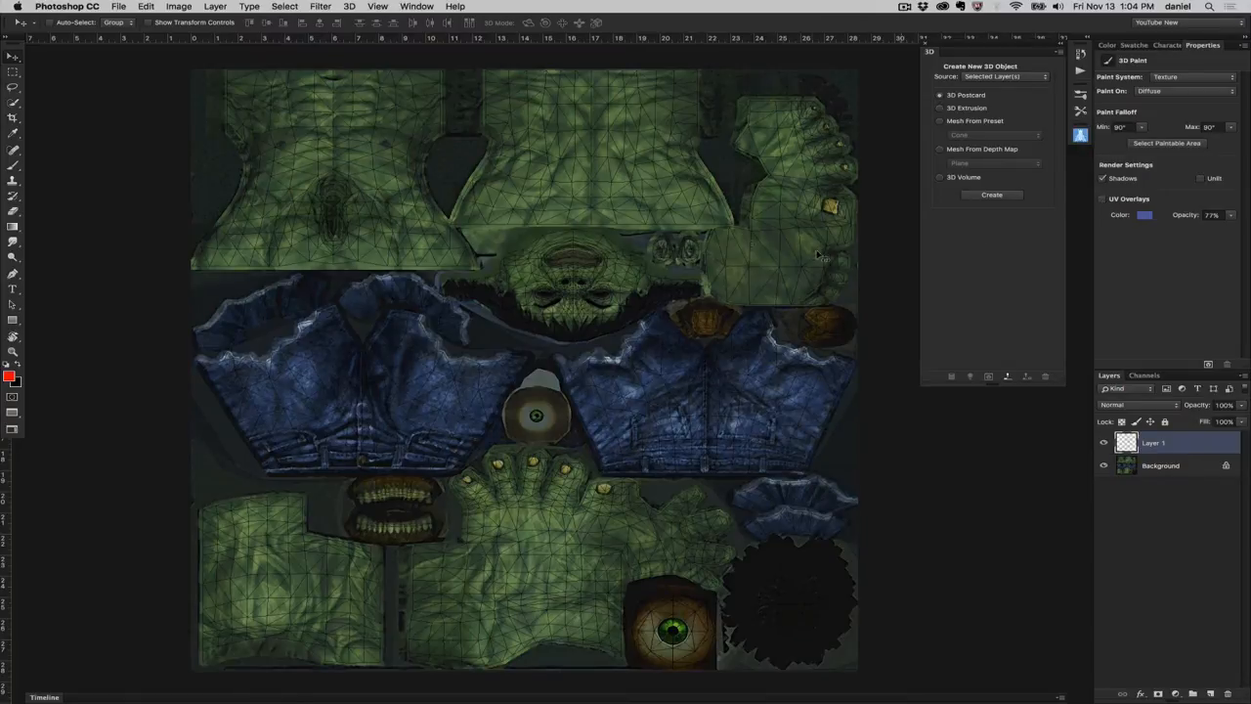
pyautogui.moveTo(1124, 428)
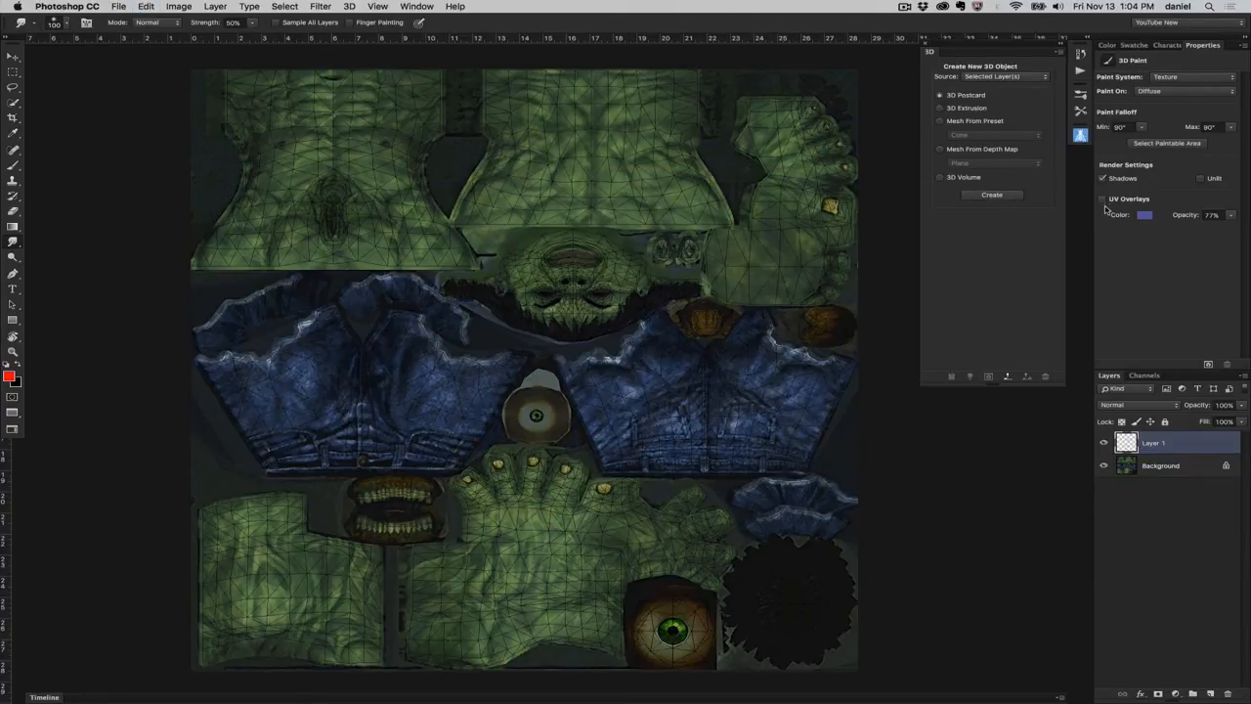
pyautogui.click(1102, 199)
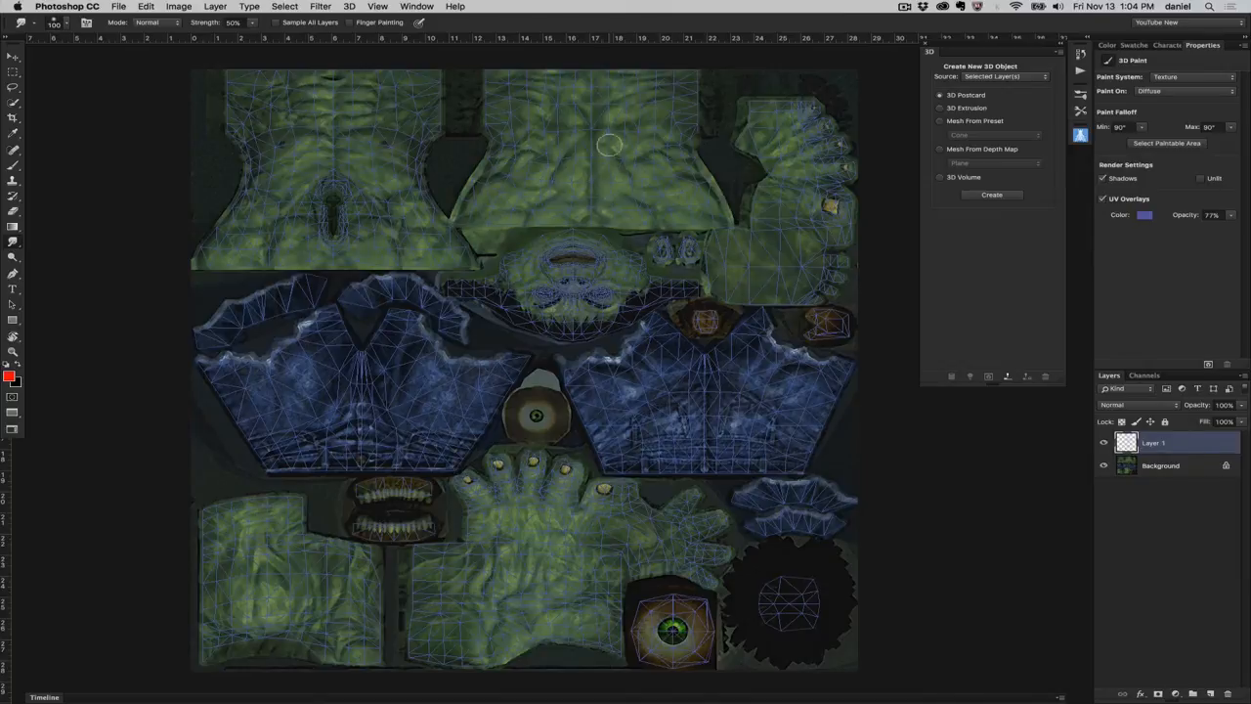
pyautogui.moveTo(649, 213)
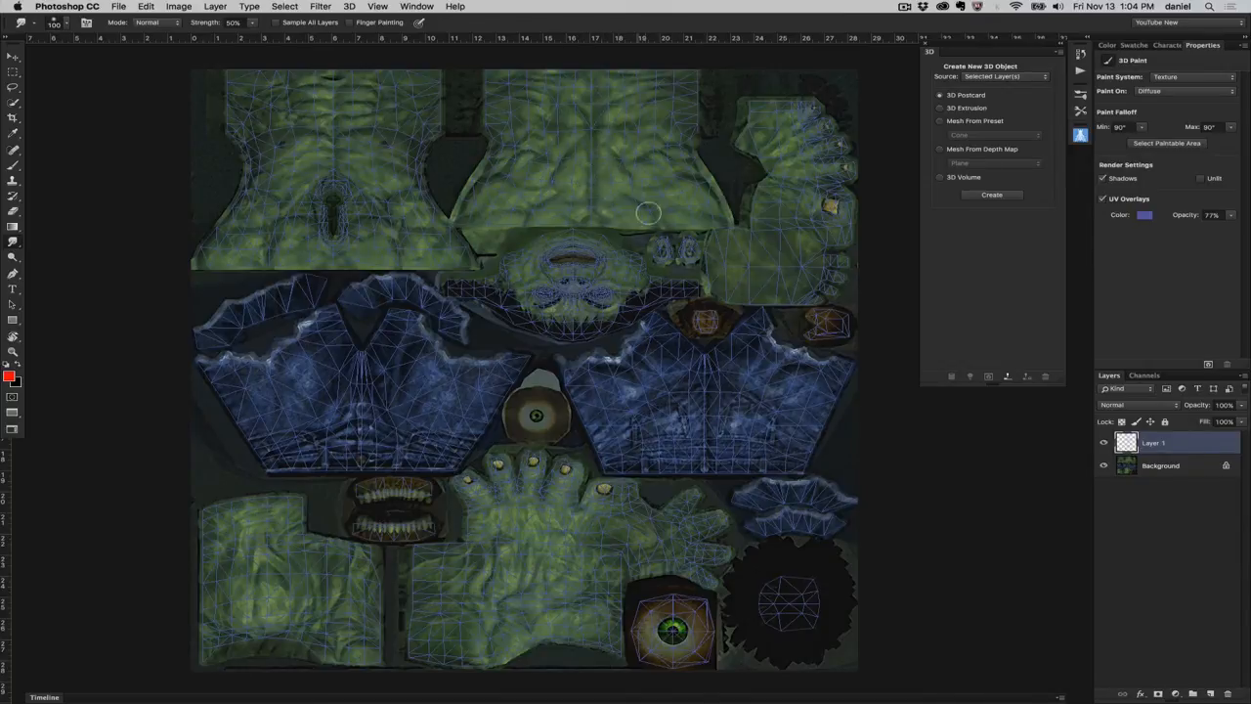
pyautogui.click(1103, 199)
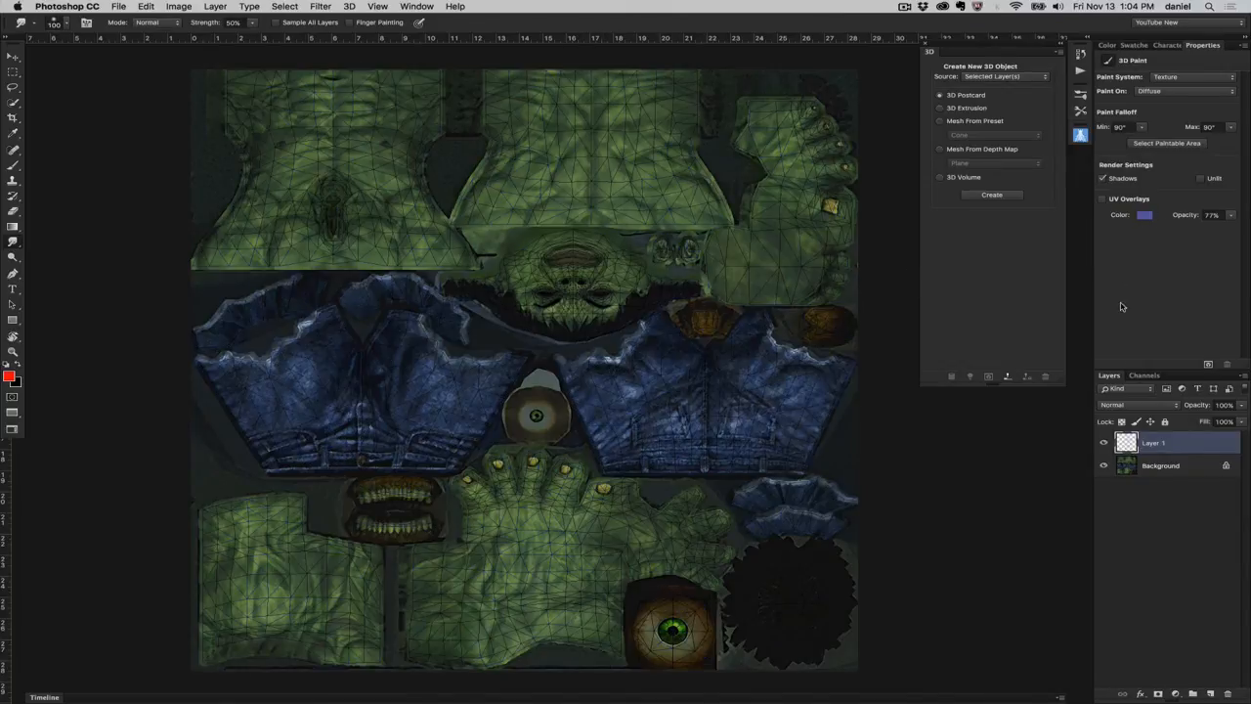
# Set the wireframe overlay layer (Layer 1) to the Multiply blend mode
pyautogui.click(1138, 404)
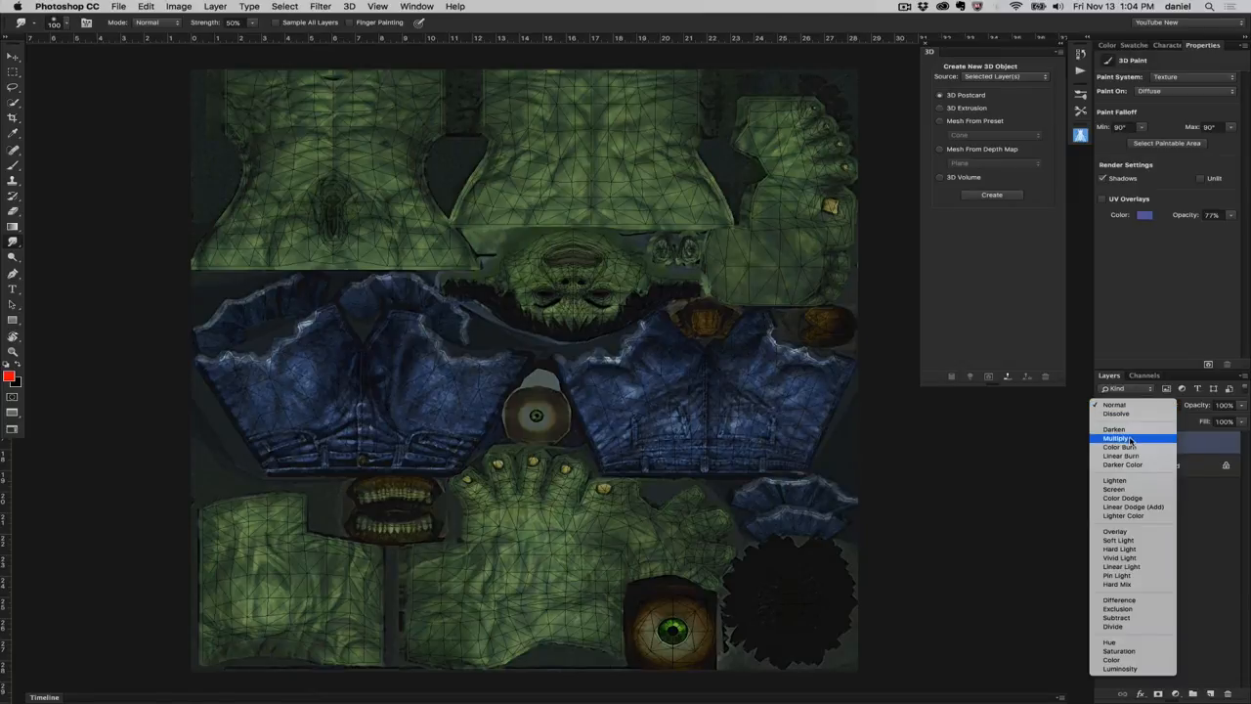
pyautogui.click(1119, 437)
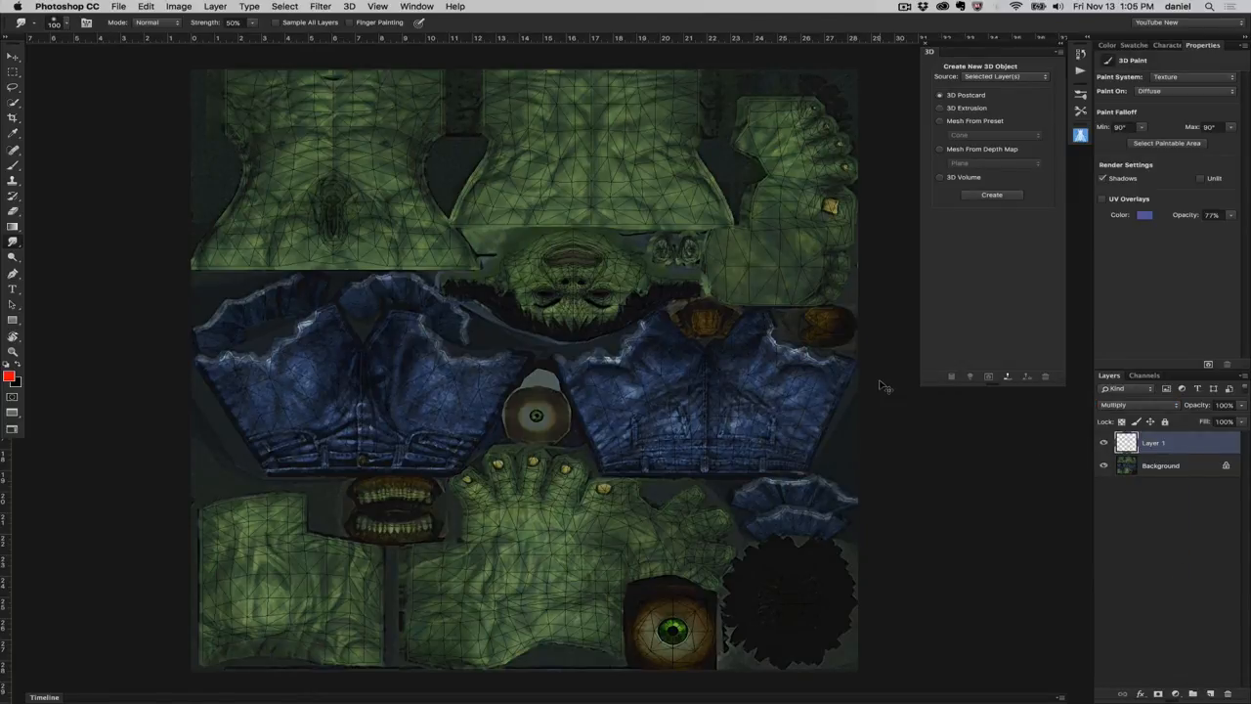
pyautogui.press('cmd+tab')
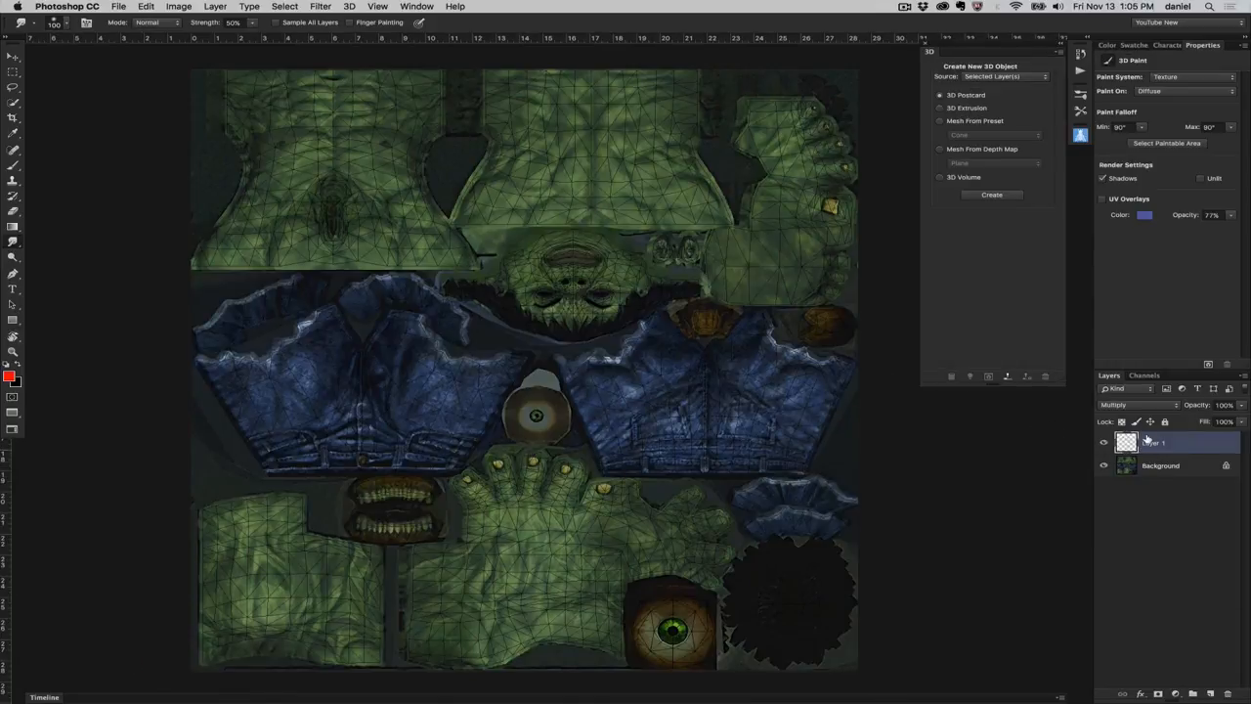
# Add a Shaded painting overlay layer above the Hulk texture and blend it with Overlay
pyautogui.click(348, 6)
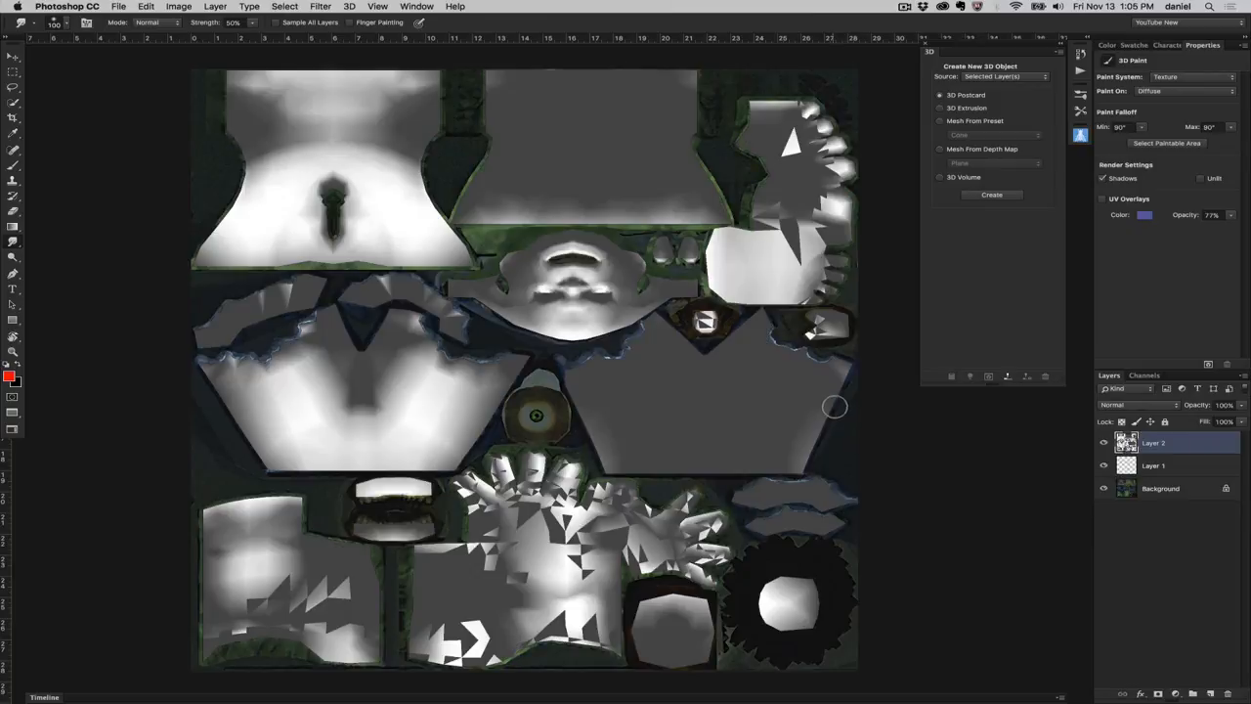
pyautogui.moveTo(1122, 411)
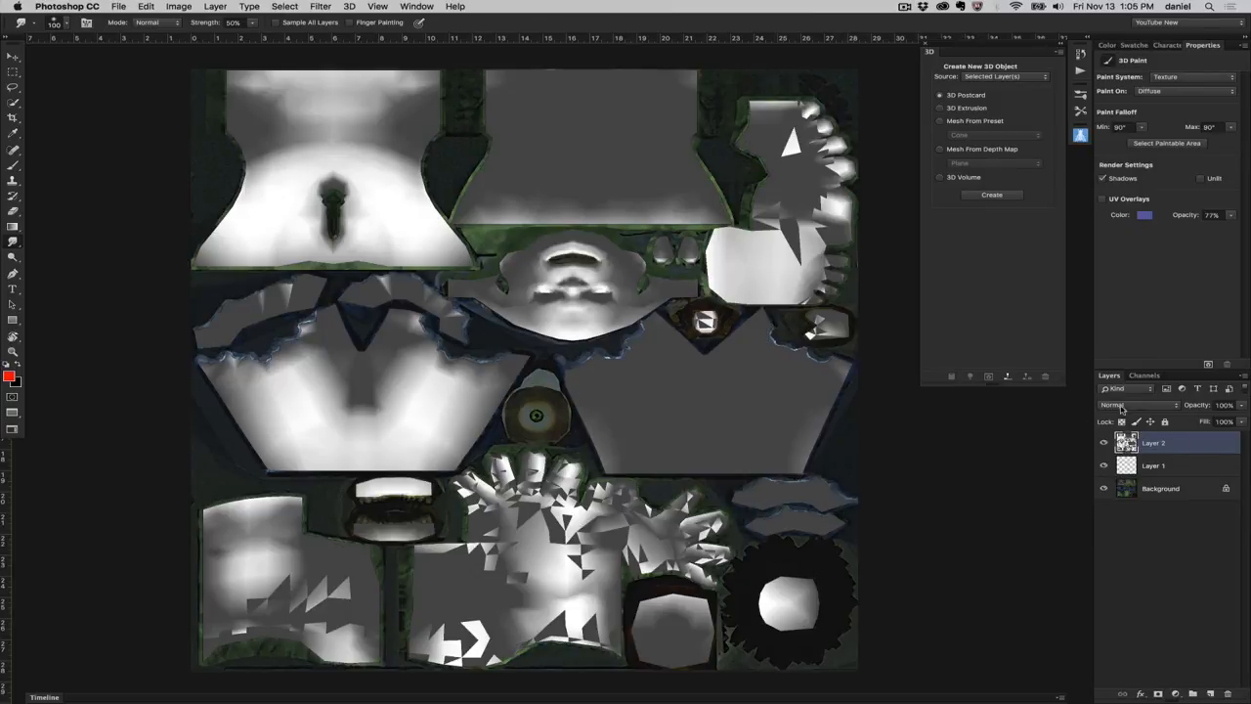
pyautogui.click(1138, 403)
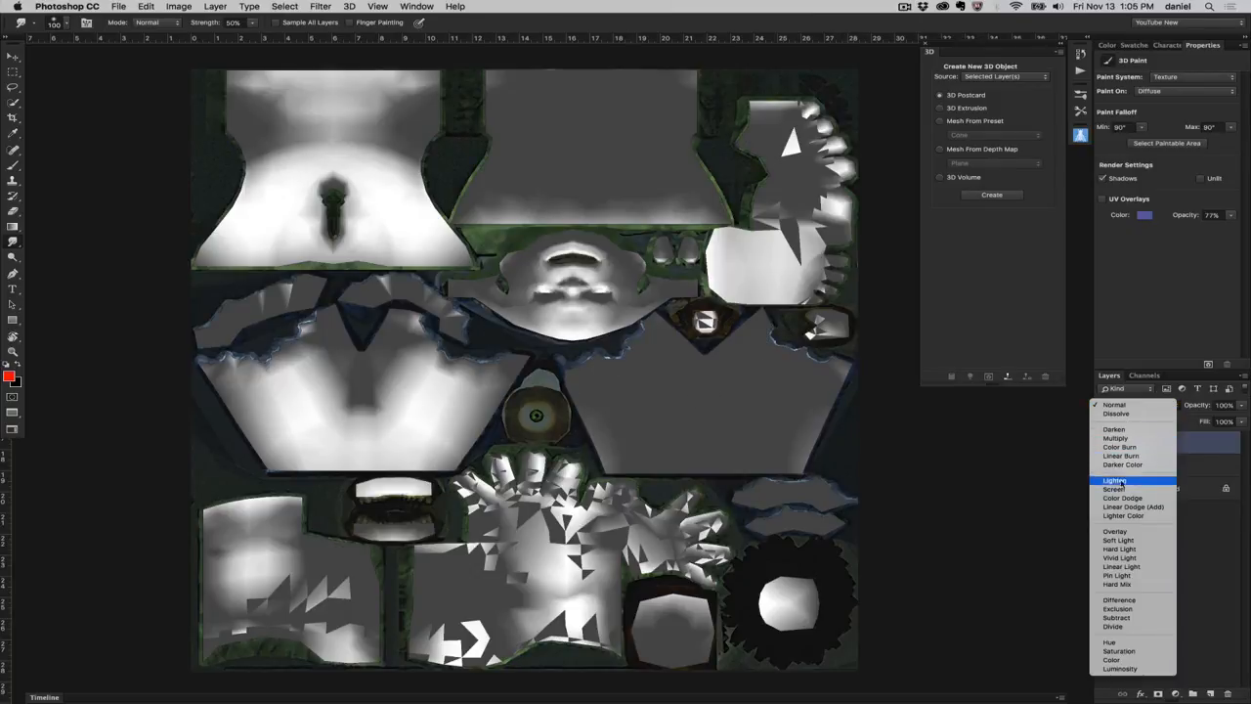
pyautogui.click(1118, 532)
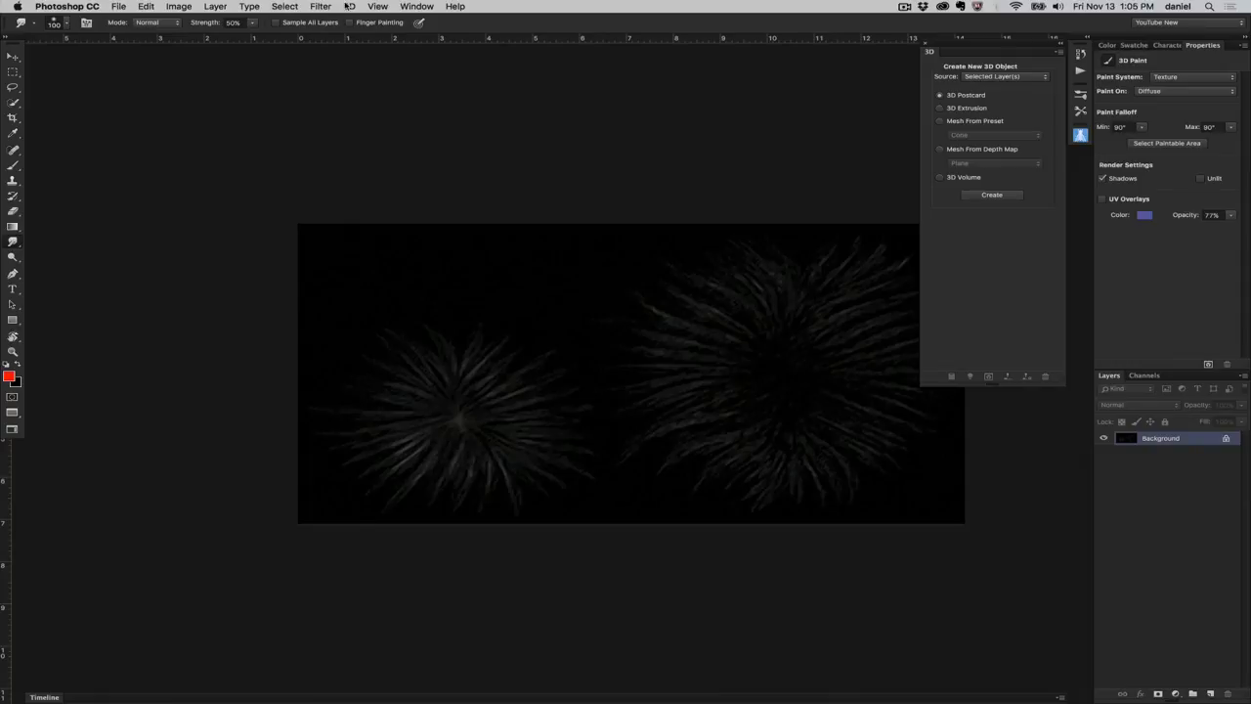
# Show the 3D menu's Create Painting Overlay choices (Wireframe, Shaded, Vertex Colors) for the dark strand texture
pyautogui.click(348, 8)
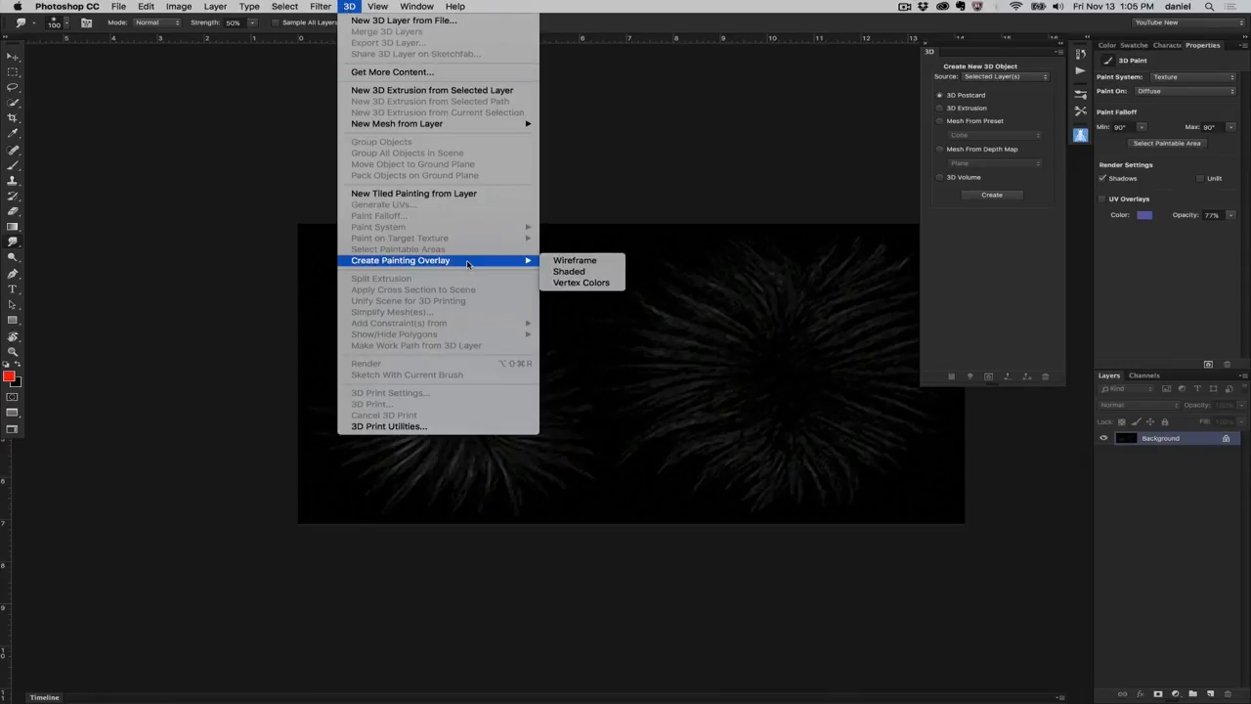
pyautogui.moveTo(583, 281)
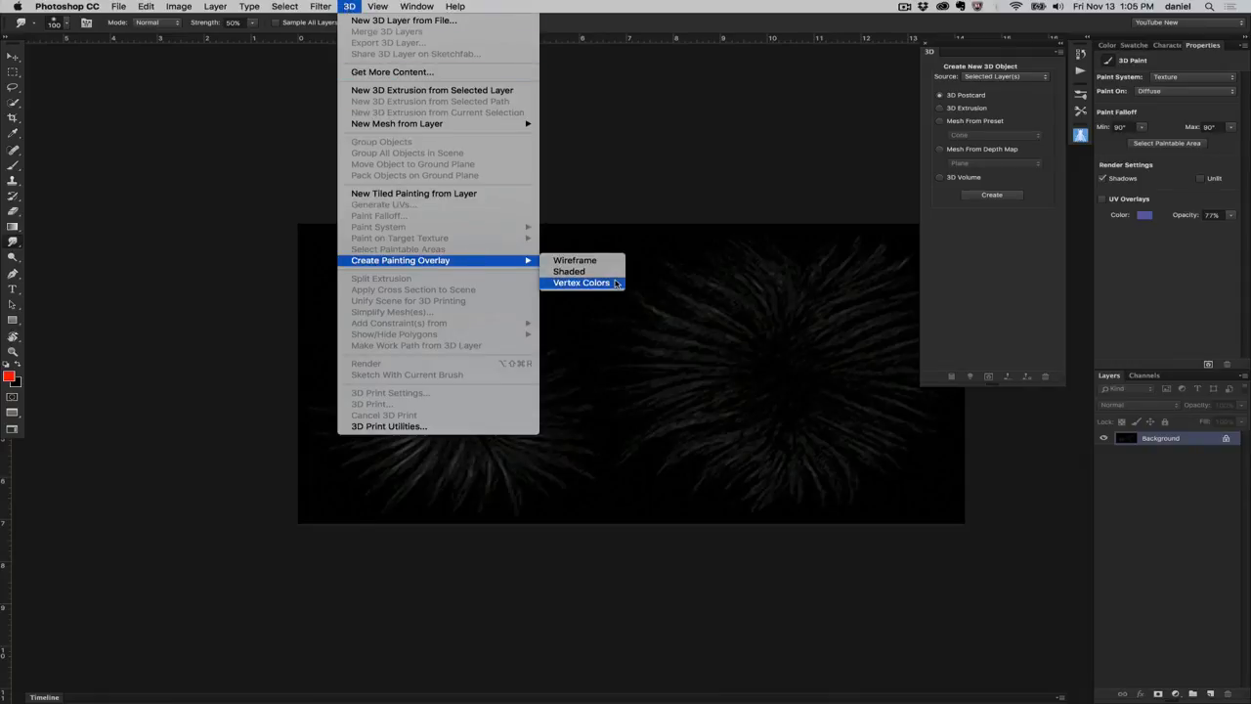
pyautogui.moveTo(574, 260)
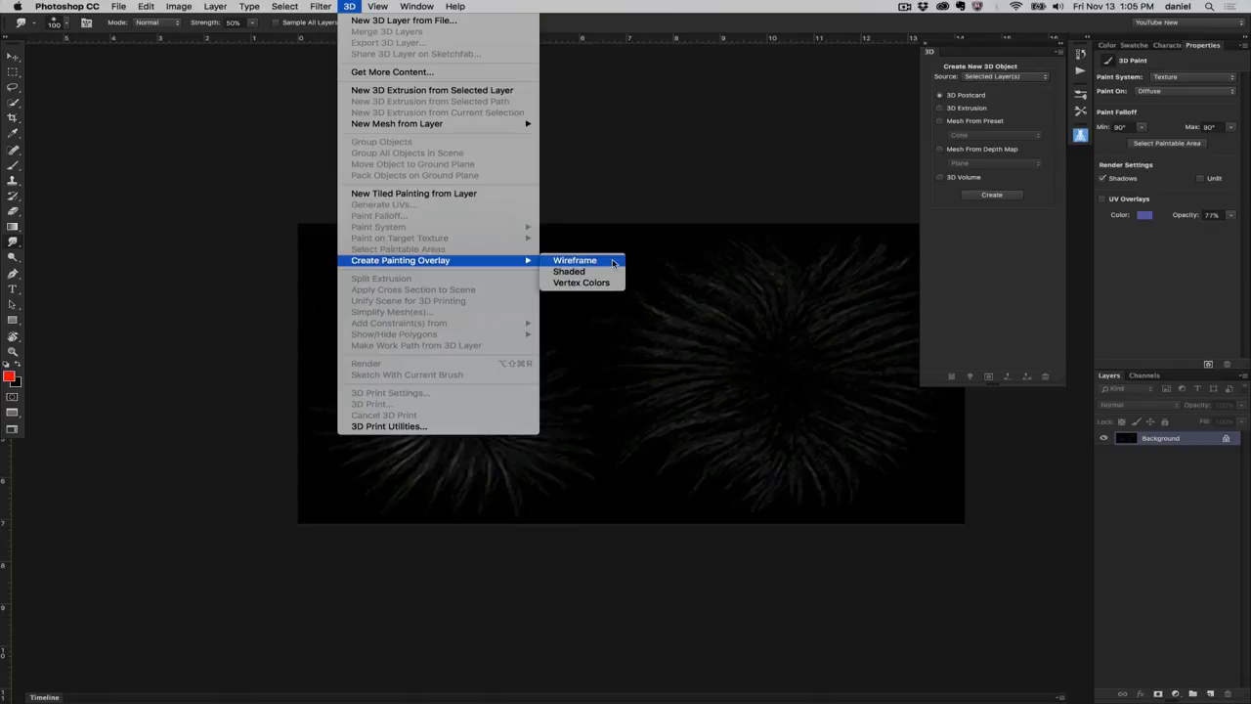